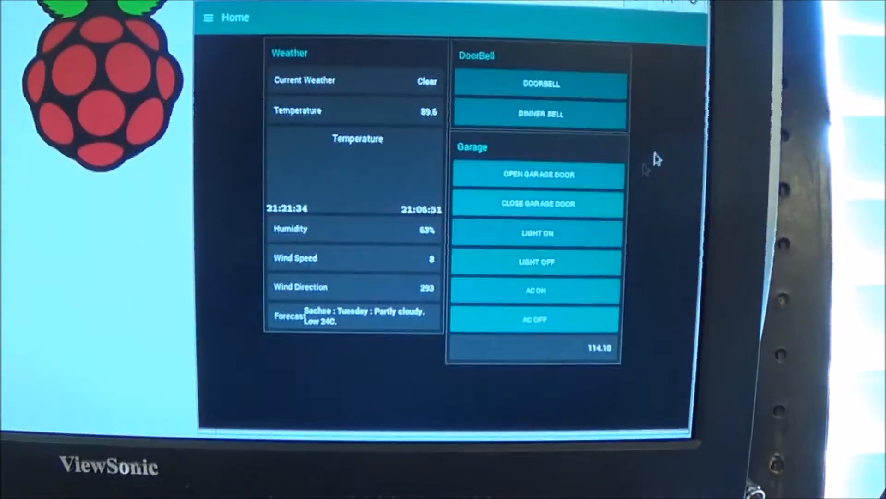
# Send the garage-door open command from the dashboard before returning to the Sheet 1 editor.
pyautogui.click(559, 302)
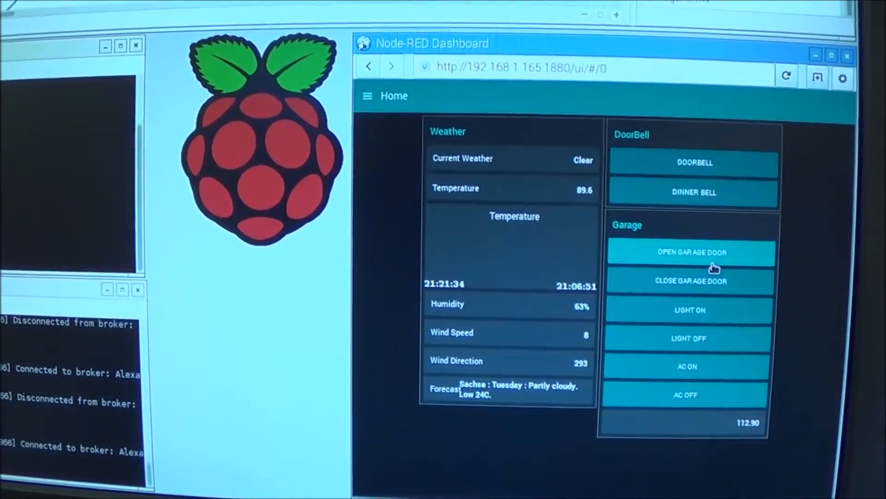
pyautogui.click(692, 252)
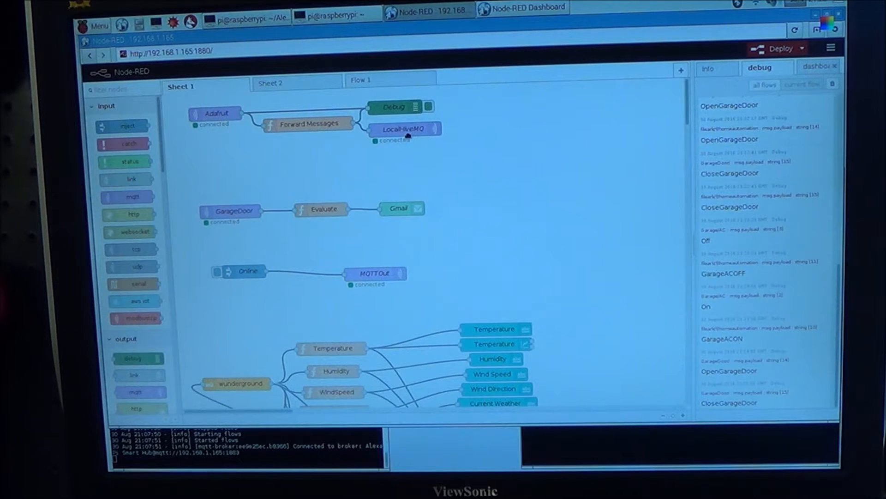
# Reveal the full wunderground weather flow, then bring the live Node-RED Dashboard window to the front.
pyautogui.scroll(-3)
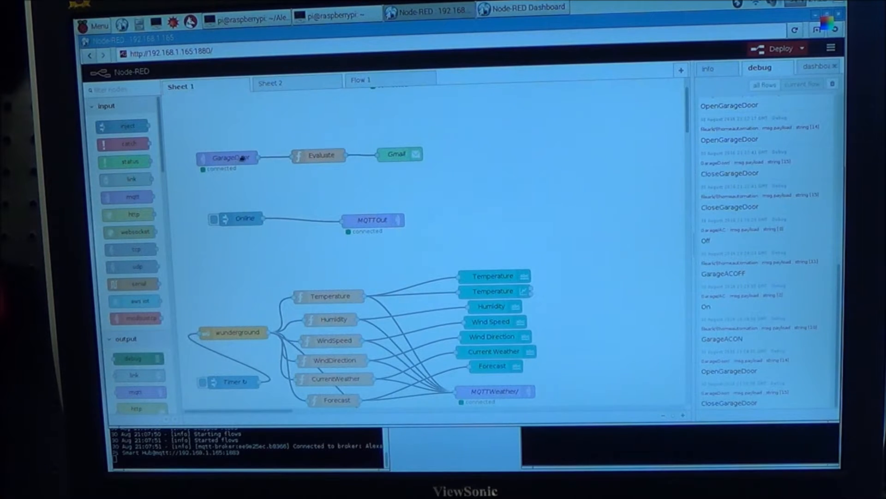
pyautogui.scroll(-3)
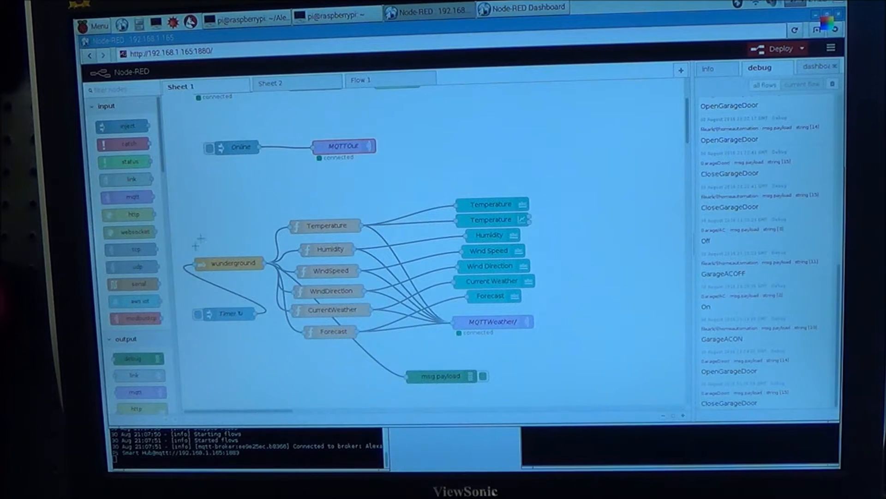
pyautogui.moveTo(272, 277)
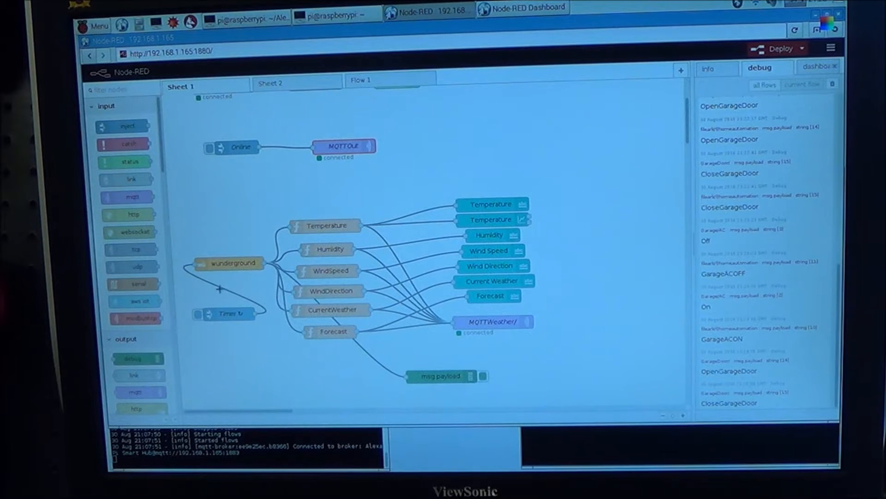
pyautogui.click(521, 8)
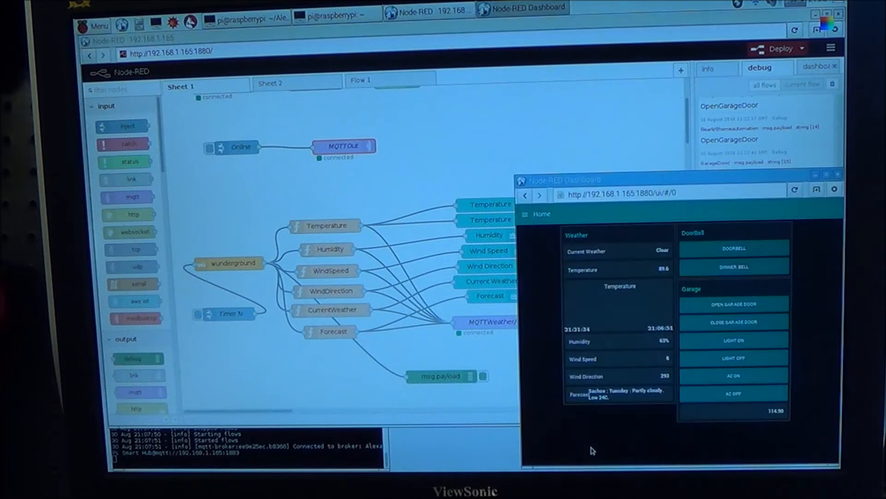